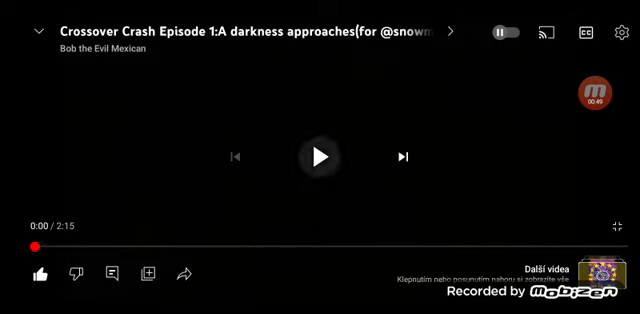
# Step: Start playing the Crossover Crash Episode 1 video from the beginning
pyautogui.click(320, 156)
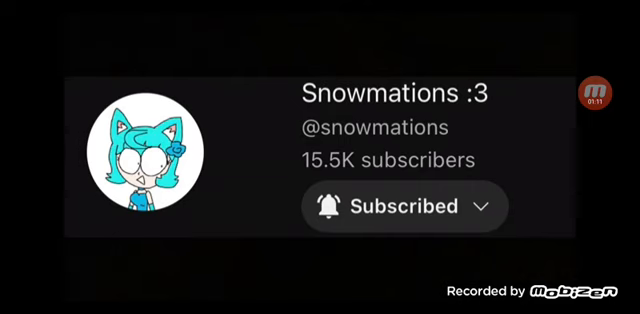
# Step: Let the episode play through to its 2:15 end until the end screen appears
pyautogui.click(320, 156)
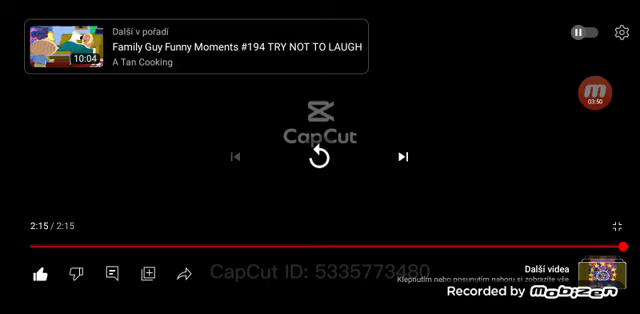
pyautogui.click(596, 76)
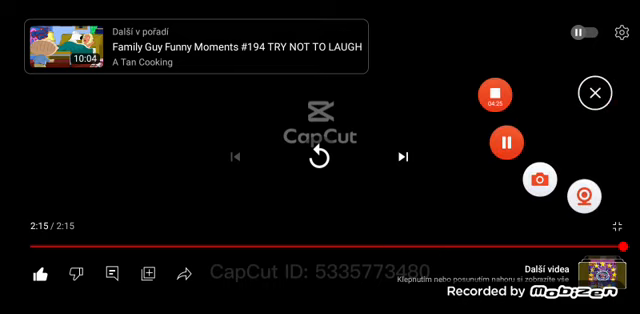